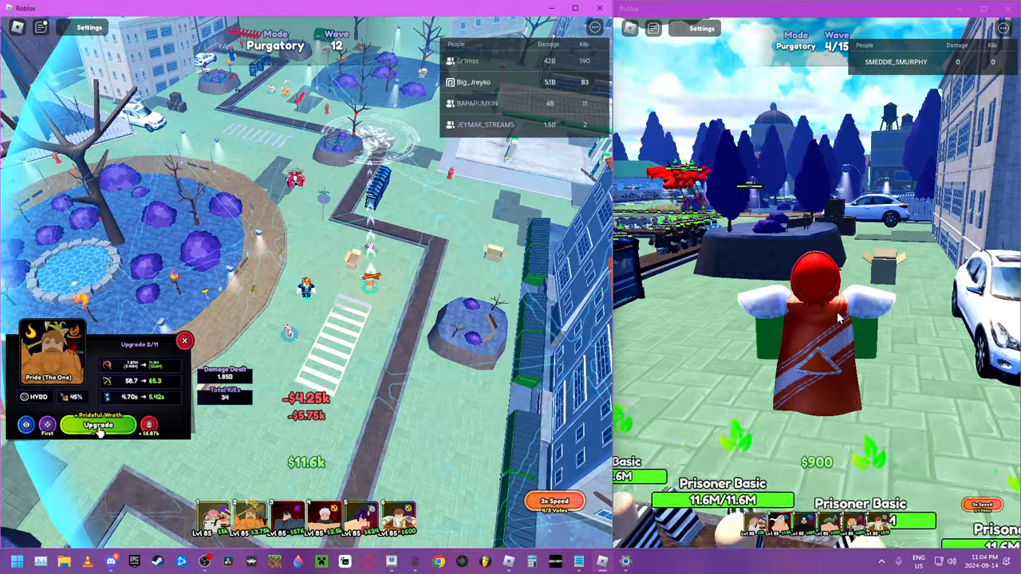
Upgrade Pride (The One) to level 3 of 11 until further upgrades are unaffordable.
click(99, 425)
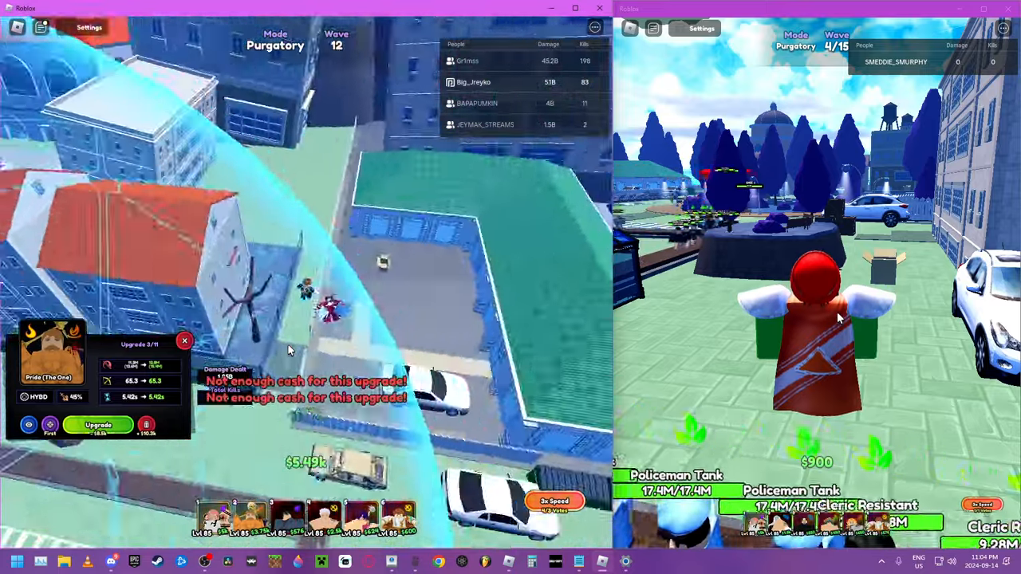